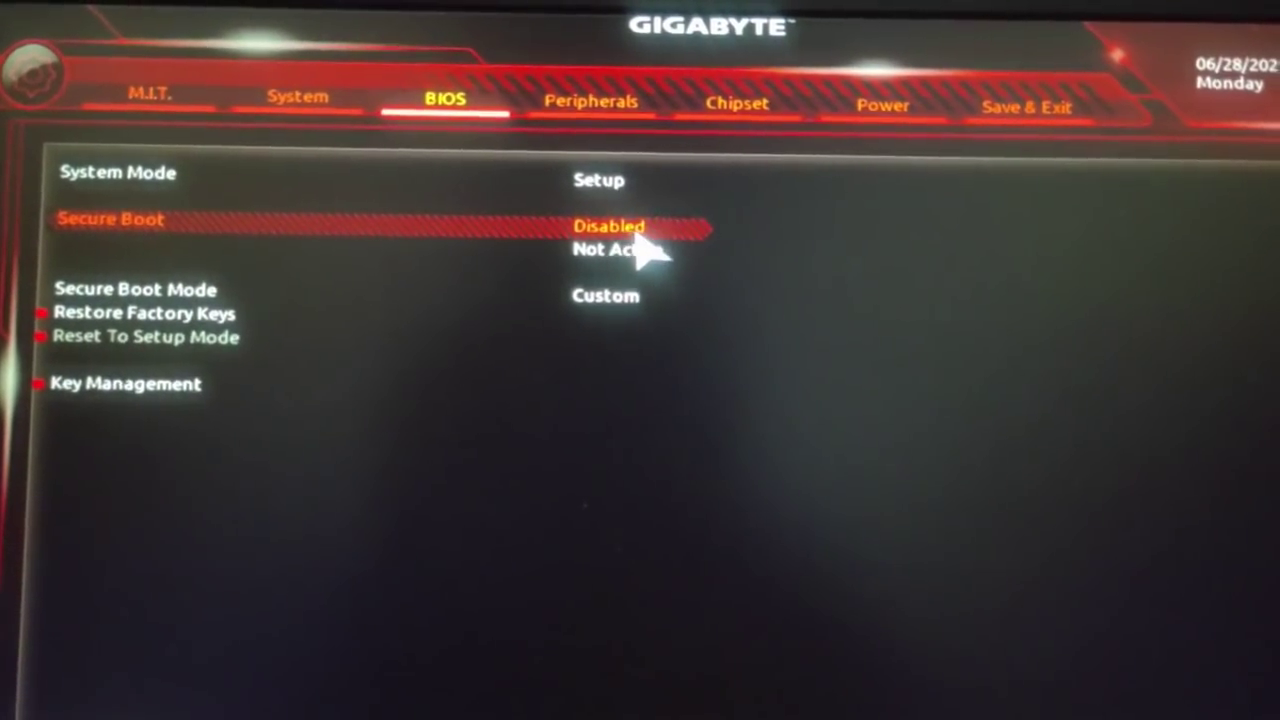
Load the factory default Platform Key from Secure Boot Key Management
left_click(612, 226)
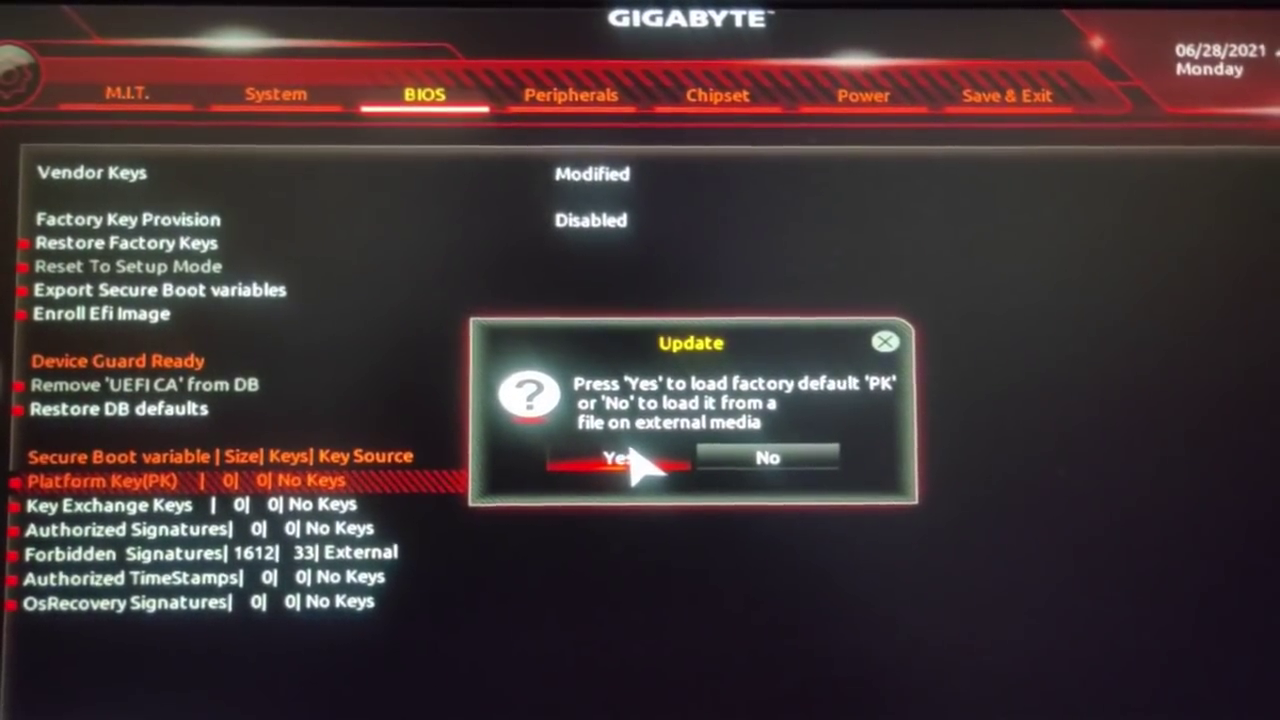
left_click(621, 457)
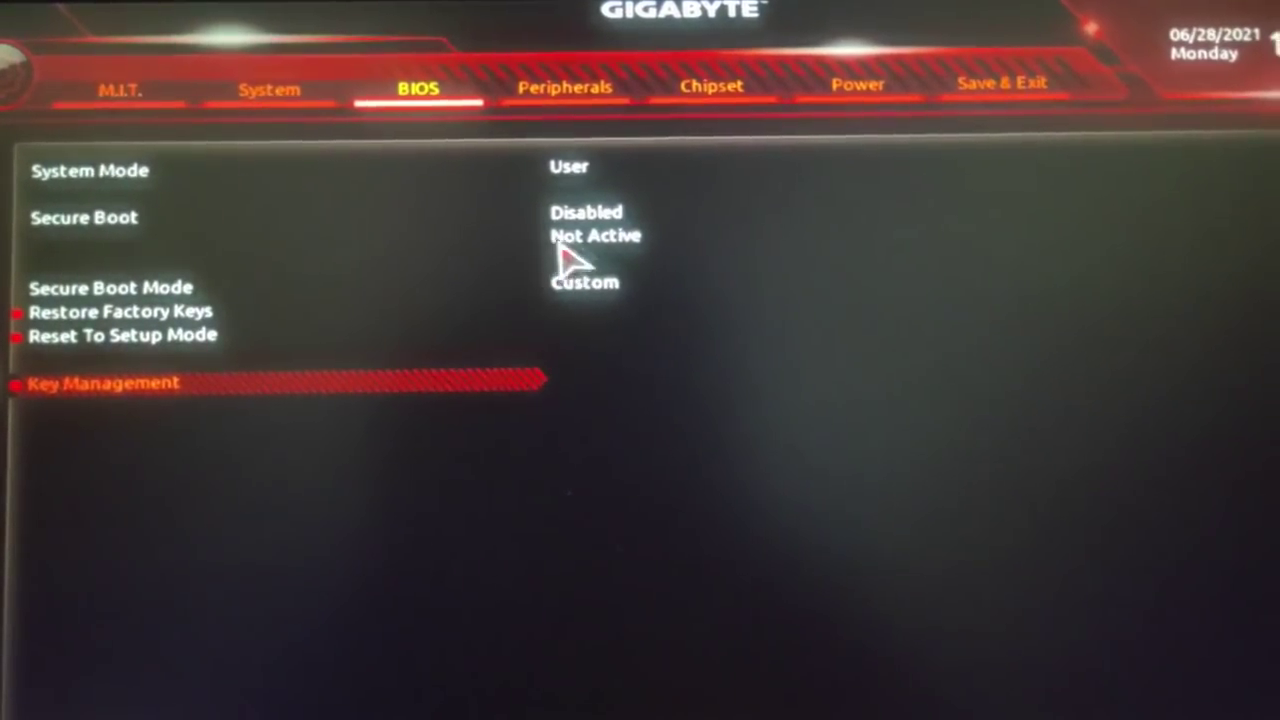
Save the Platform Key change and exit setup from the Save & Exit tab
left_click(586, 211)
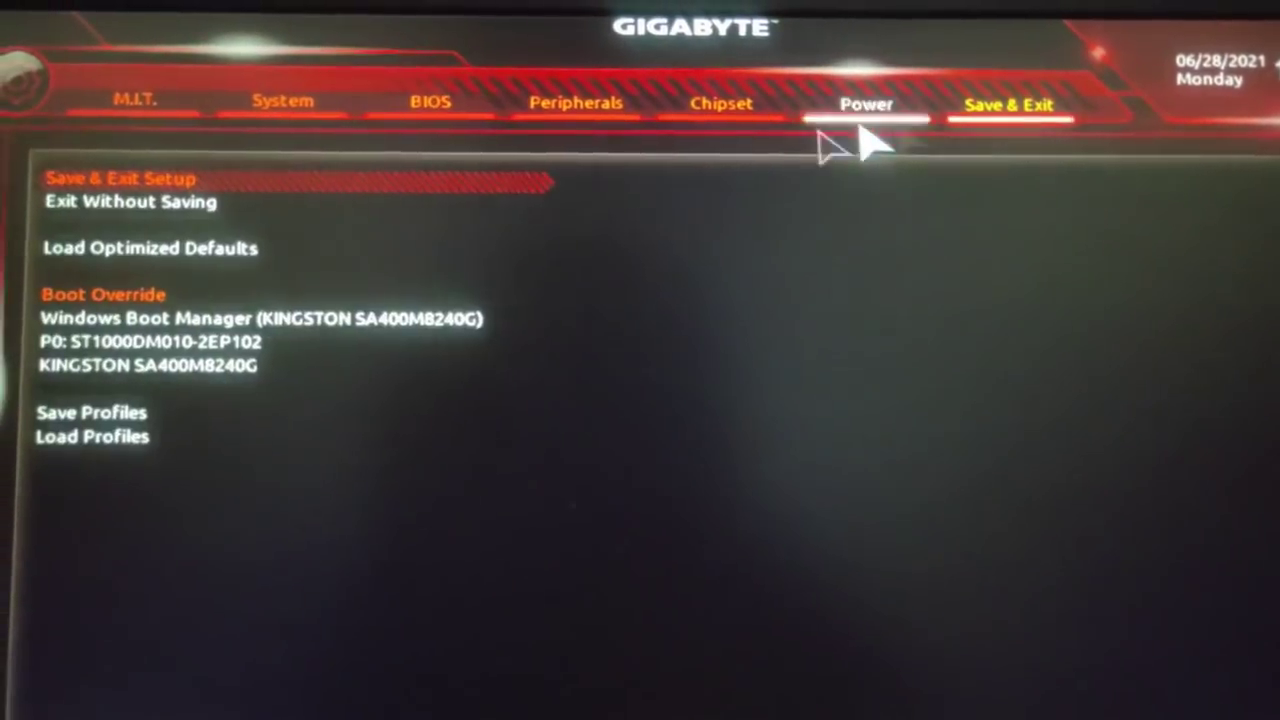
left_click(118, 178)
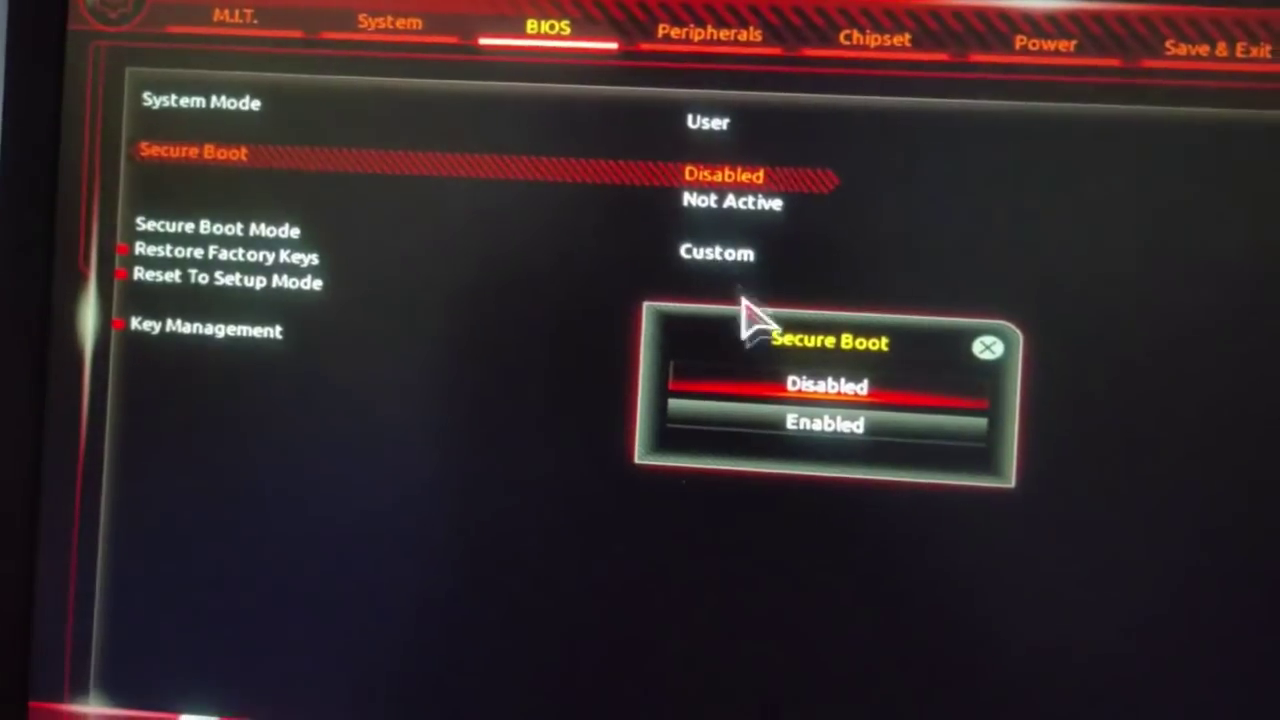
Set Secure Boot to Enabled and AMD CPU fTPM to Enabled
left_click(822, 424)
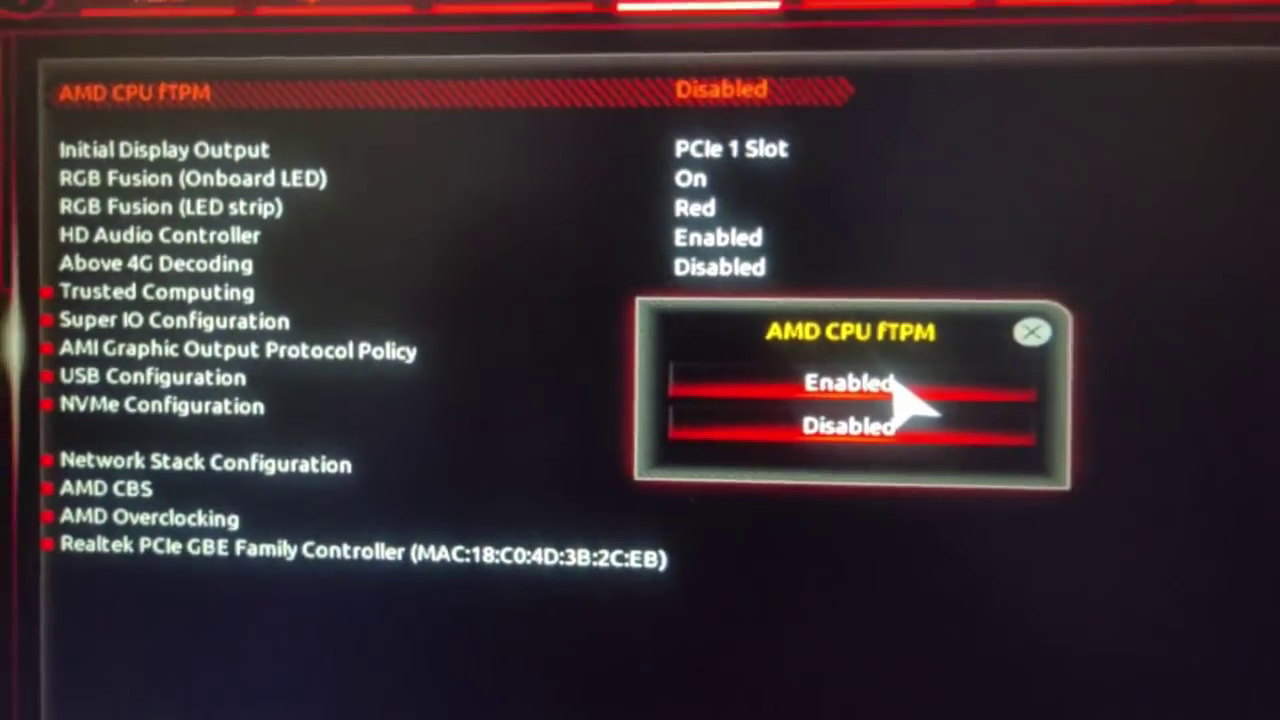
left_click(838, 383)
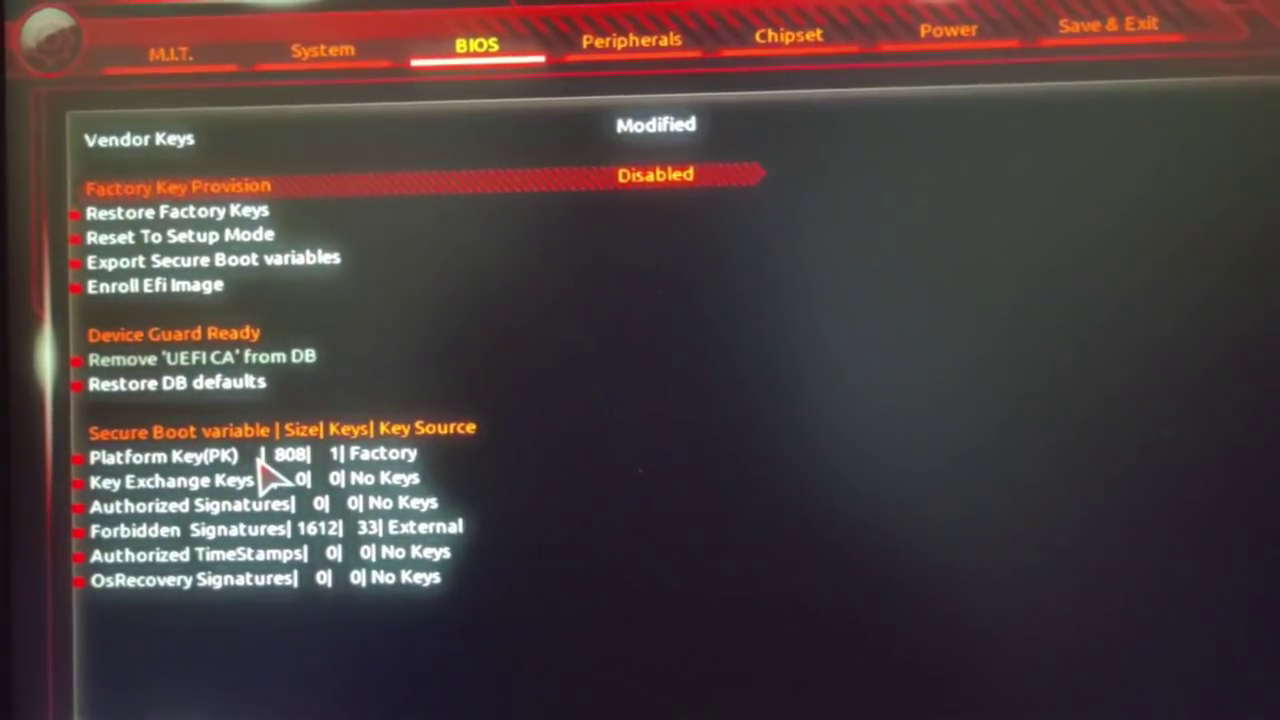
Select Platform Key(PK) and dismiss the Delete Security Key warning with Ok
left_click(155, 454)
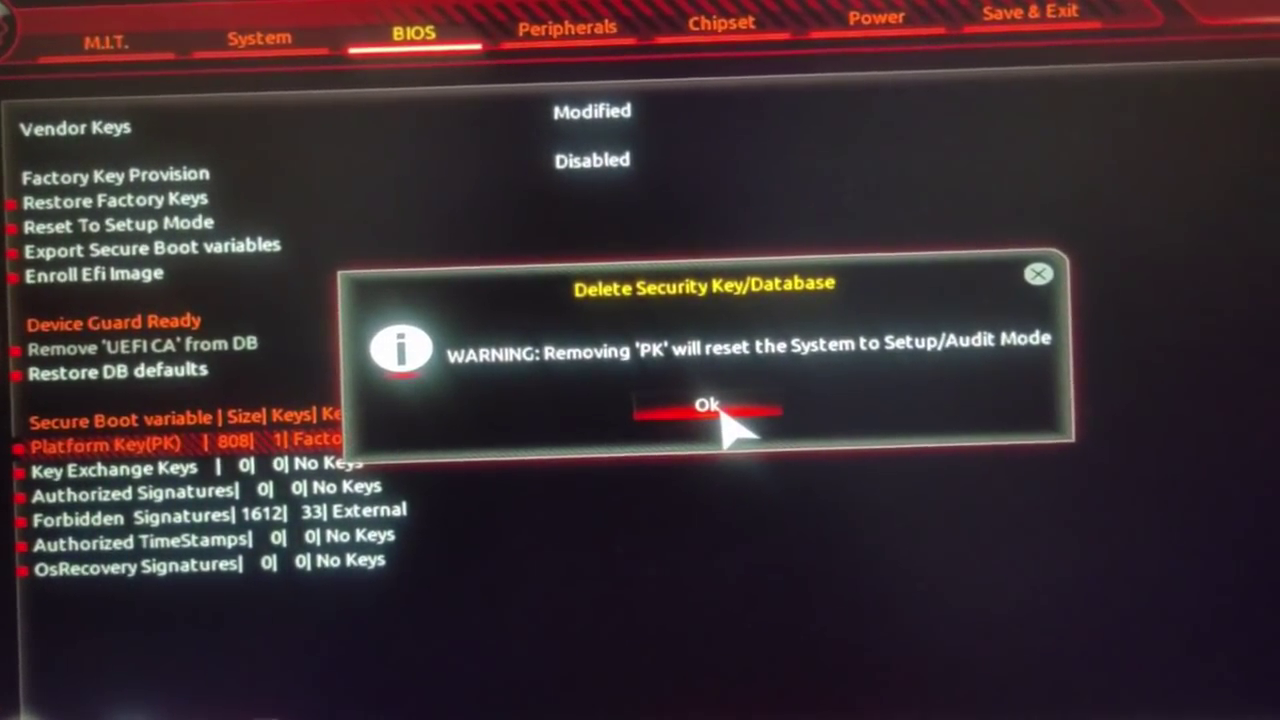
left_click(711, 403)
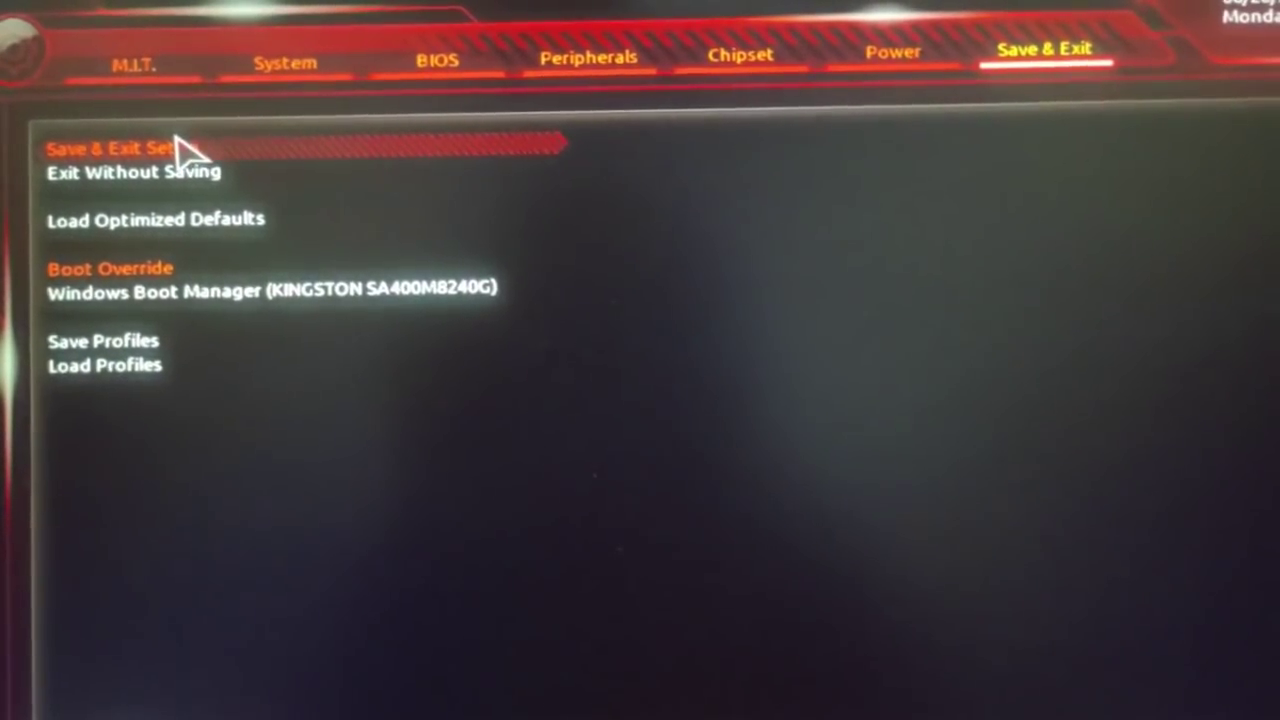
Save the configuration and confirm the reset with Yes
left_click(120, 152)
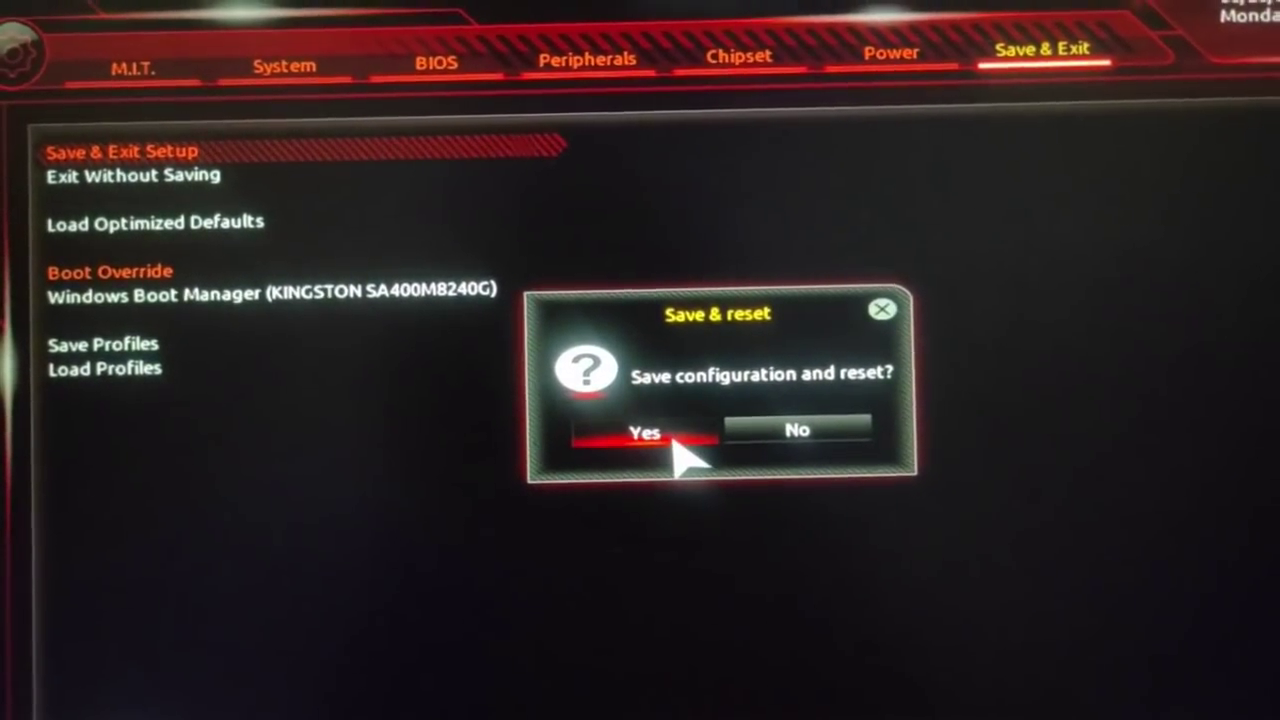
left_click(639, 429)
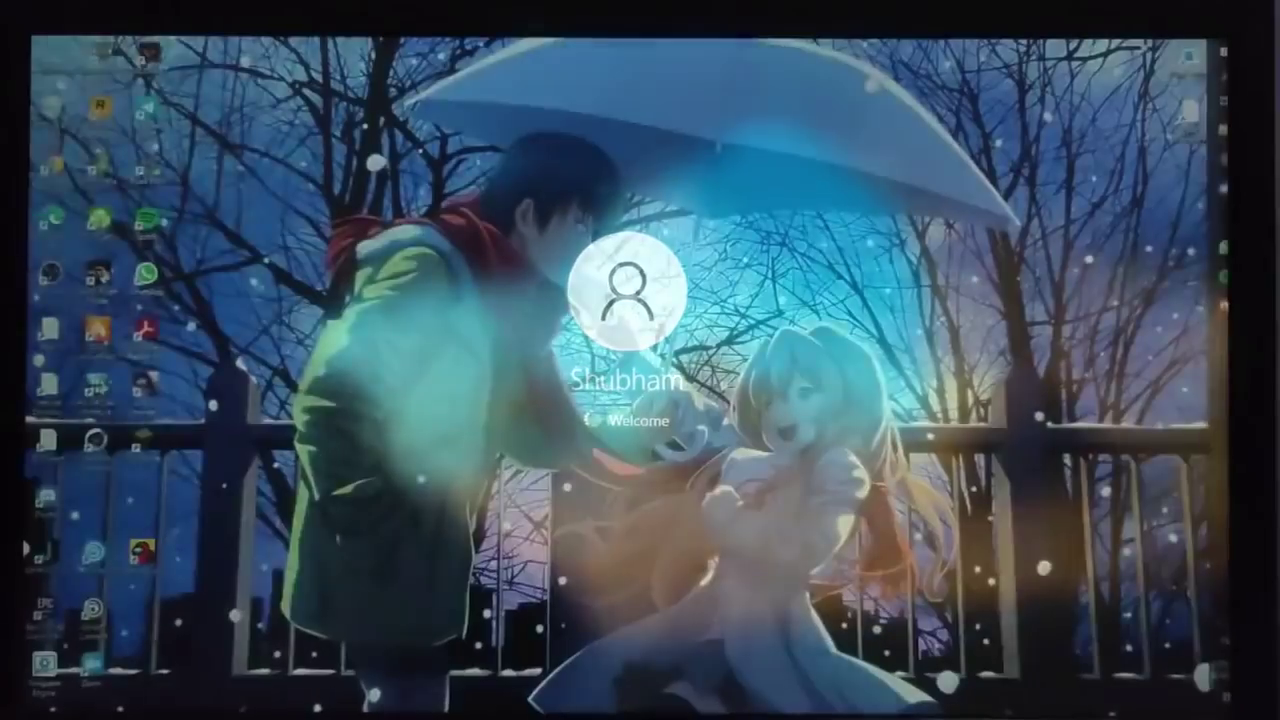
Search 'run' from the Start menu to find the Run app
right_click(632, 330)
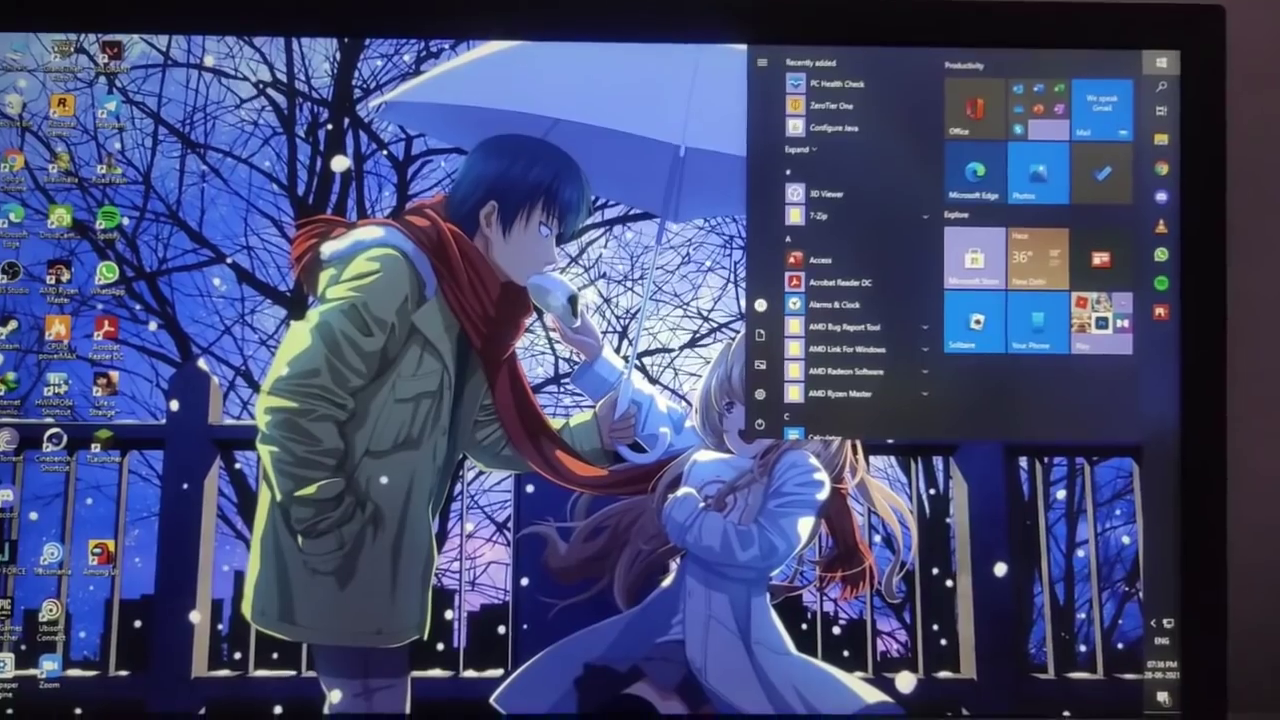
type("run")
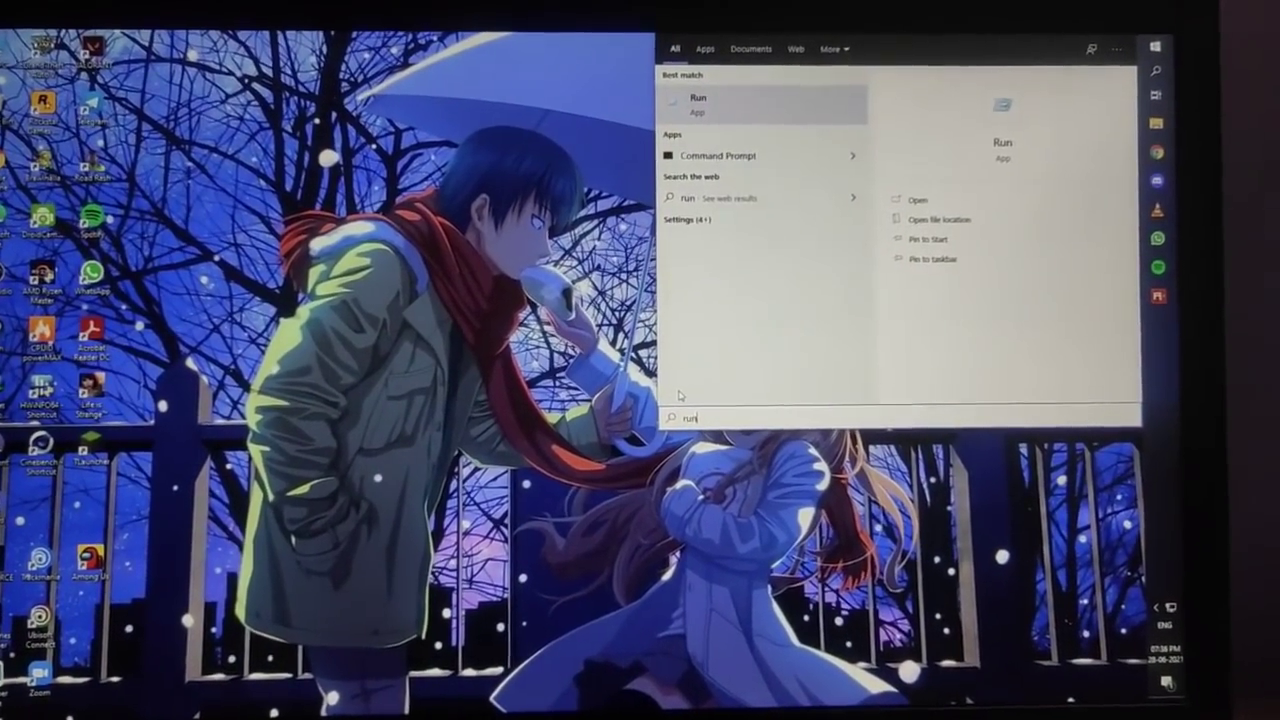